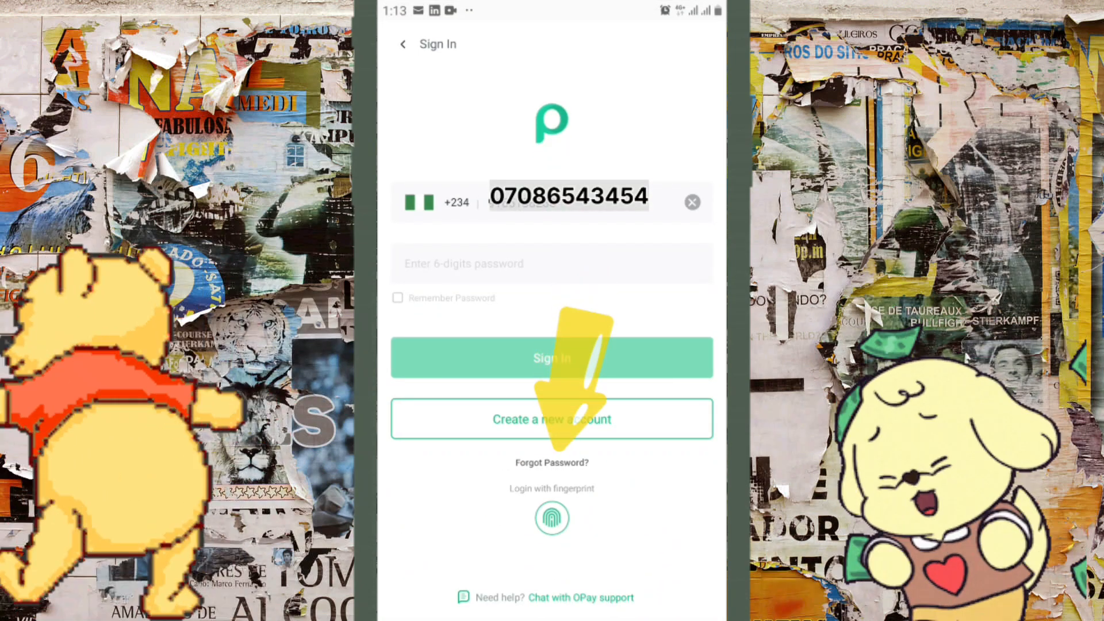
{"action": "scroll", "scroll_direction": "down", "scroll_amount": 3}
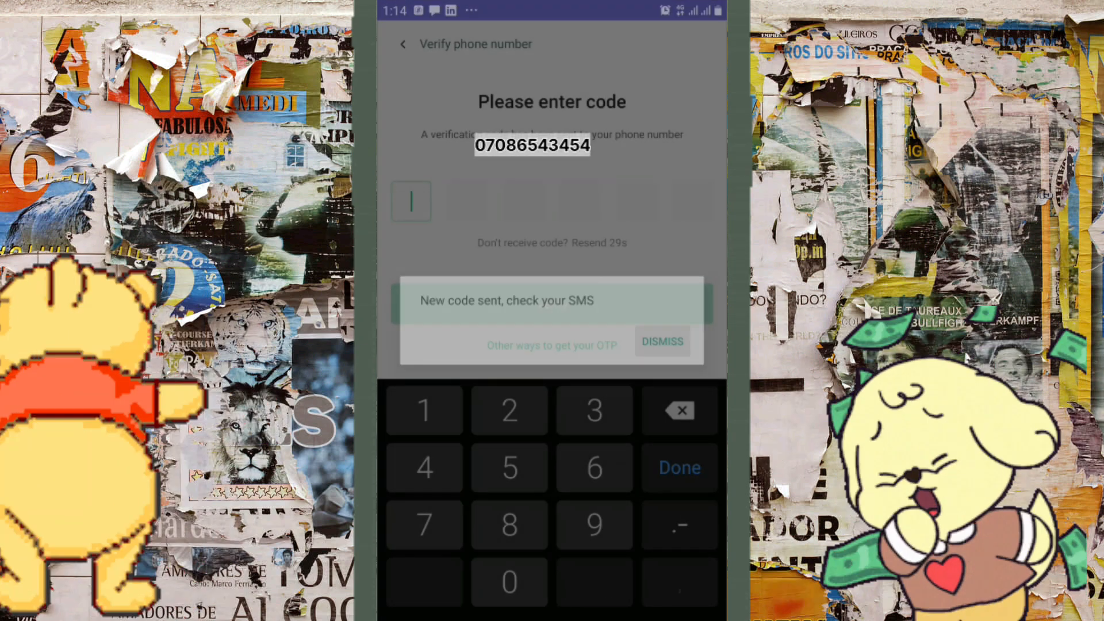
Dismiss the code-sent notice and enter the 6-digit SMS code to verify the phone number
{"action": "left_click", "coordinate": [660, 342]}
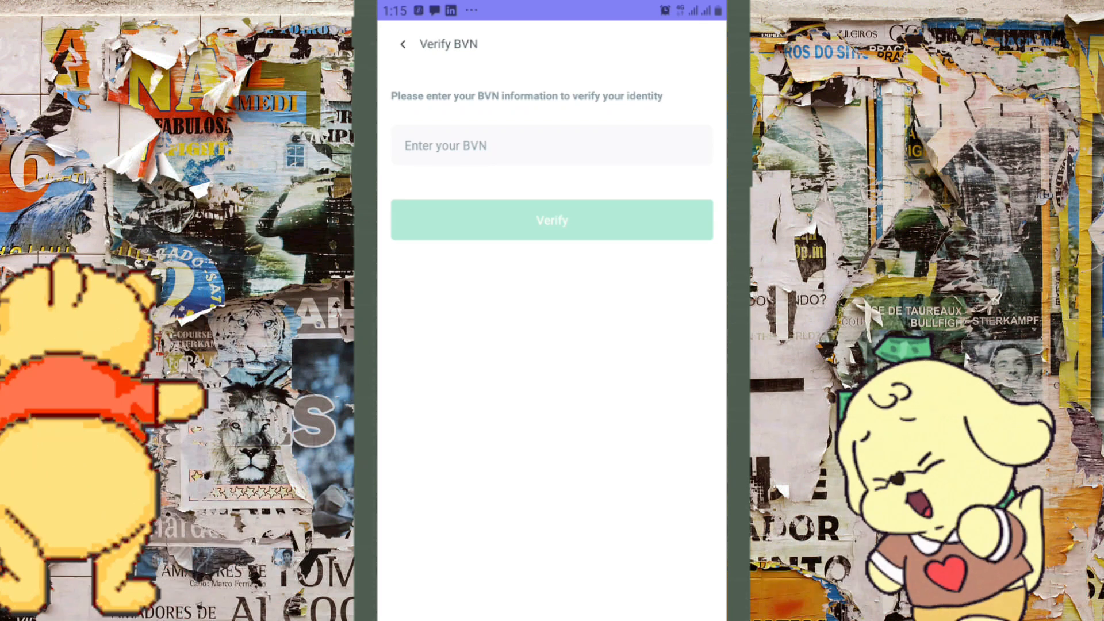
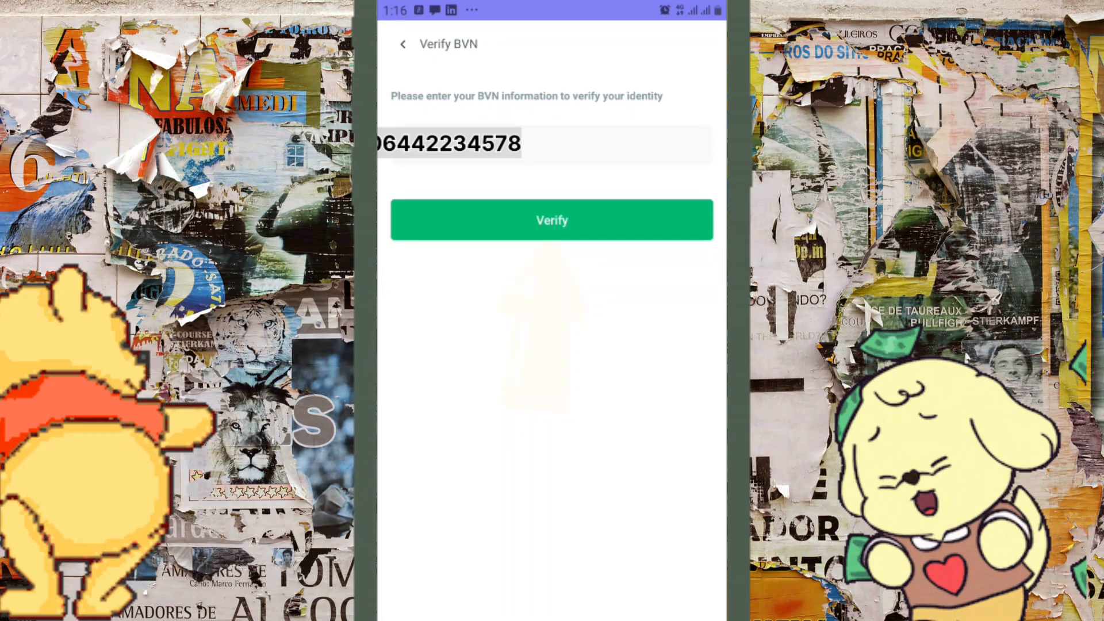
{"action": "left_click", "coordinate": [552, 220]}
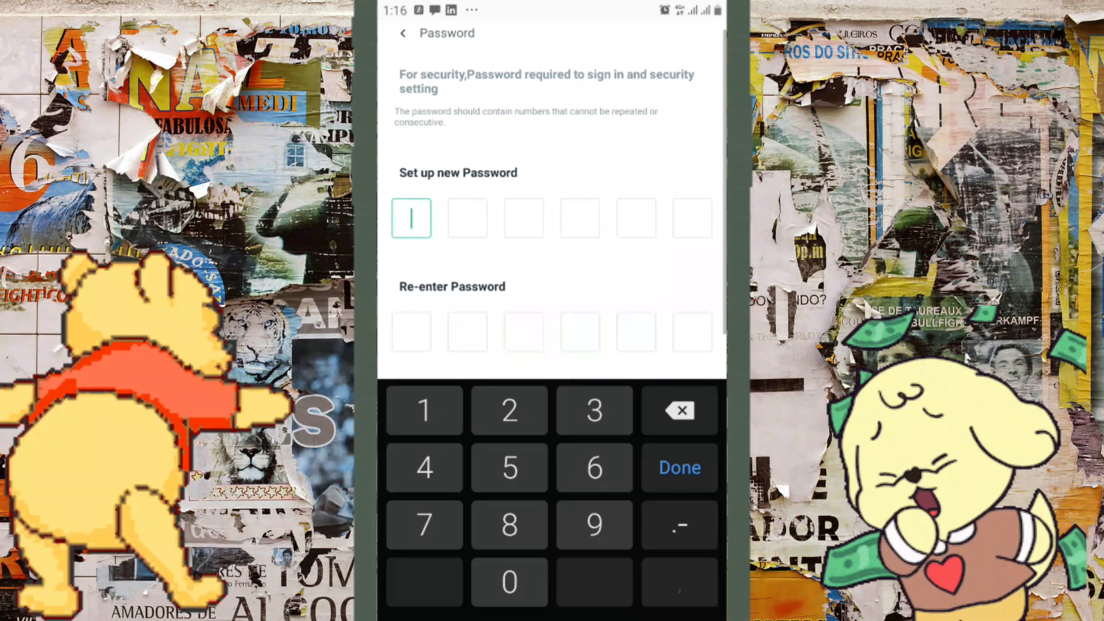
Set and confirm the new 6-digit password, then acknowledge the success message
{"action": "left_click", "coordinate": [678, 409]}
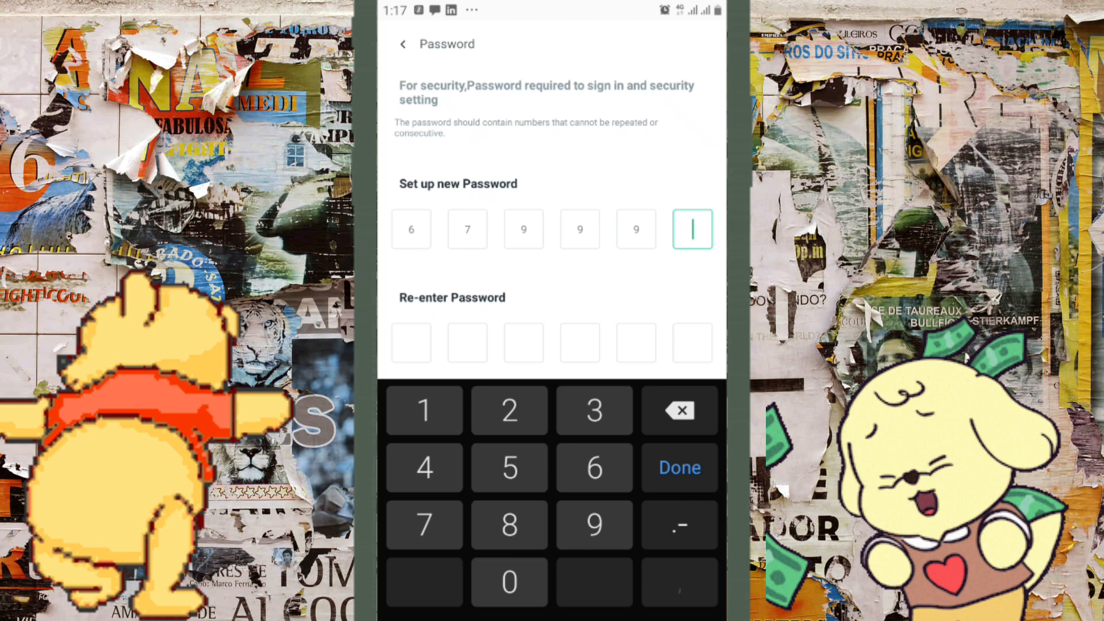
{"action": "left_click", "coordinate": [594, 524]}
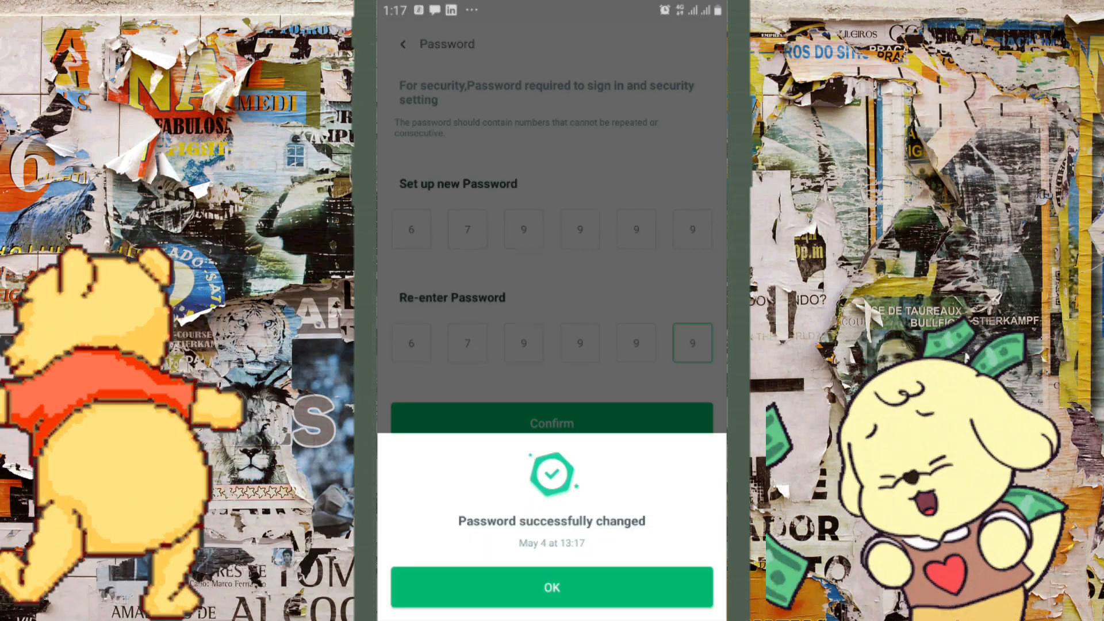
{"action": "left_click", "coordinate": [551, 587]}
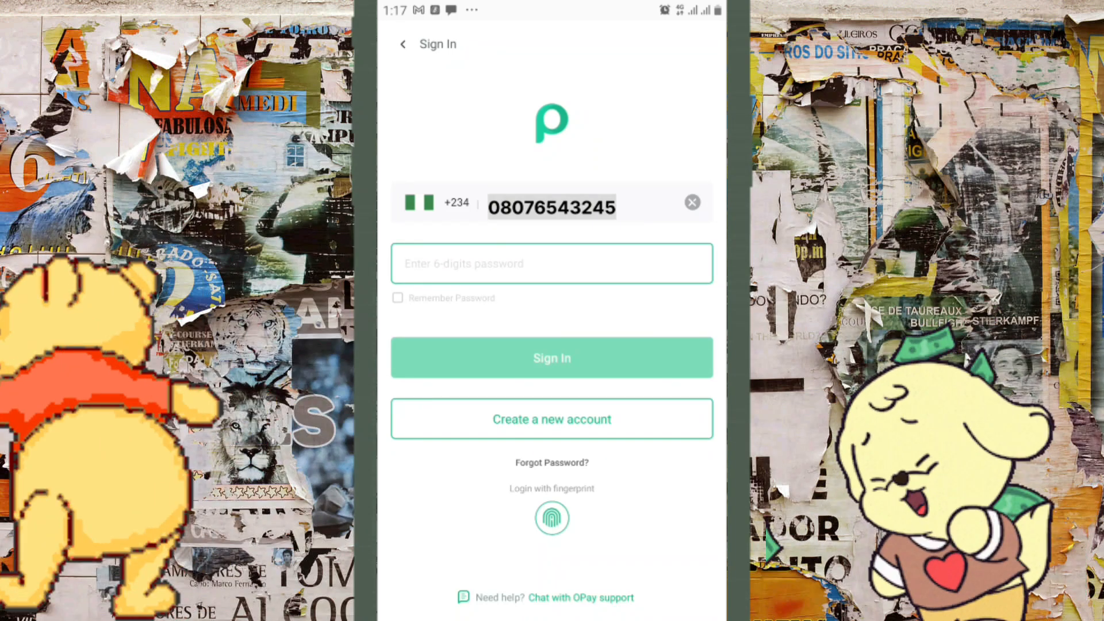
{"action": "left_click", "coordinate": [551, 263]}
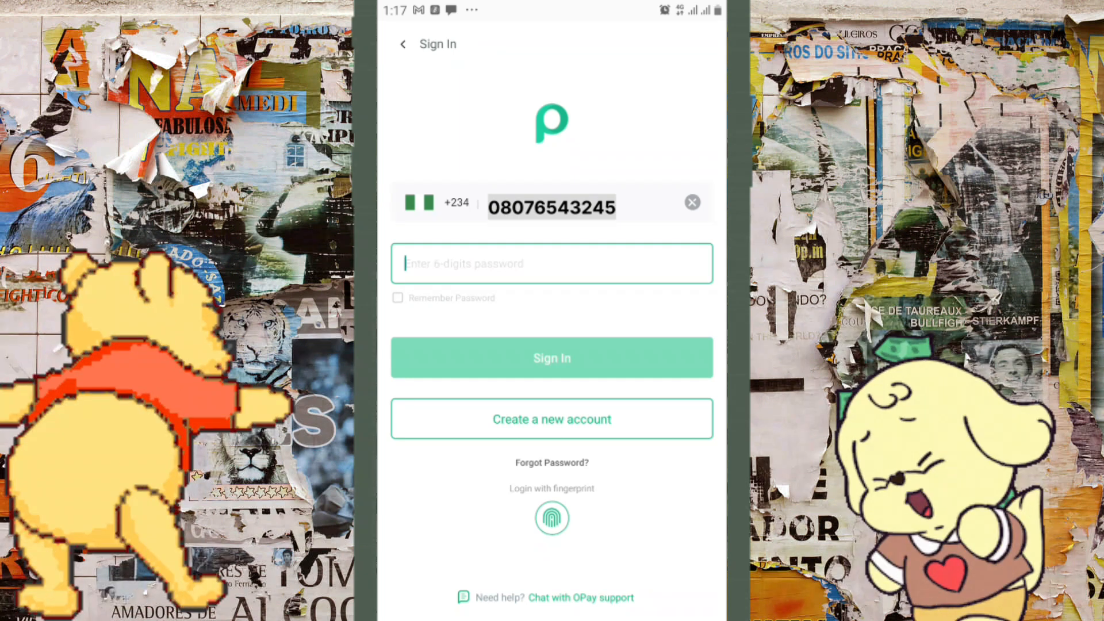
{"action": "type", "text": "6"}
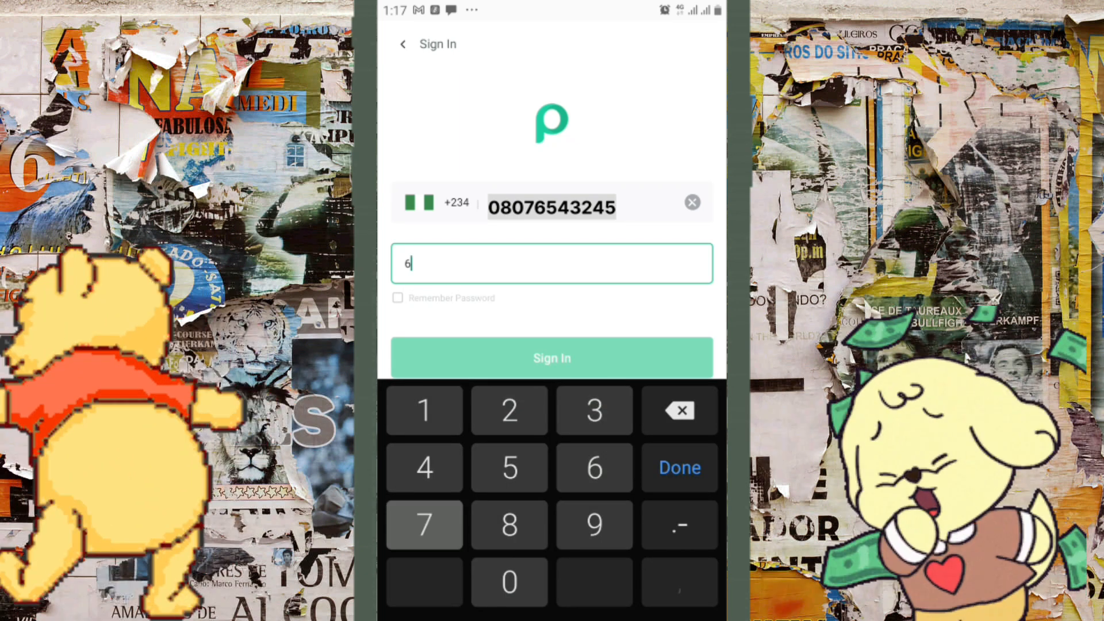
{"action": "left_click", "coordinate": [594, 525]}
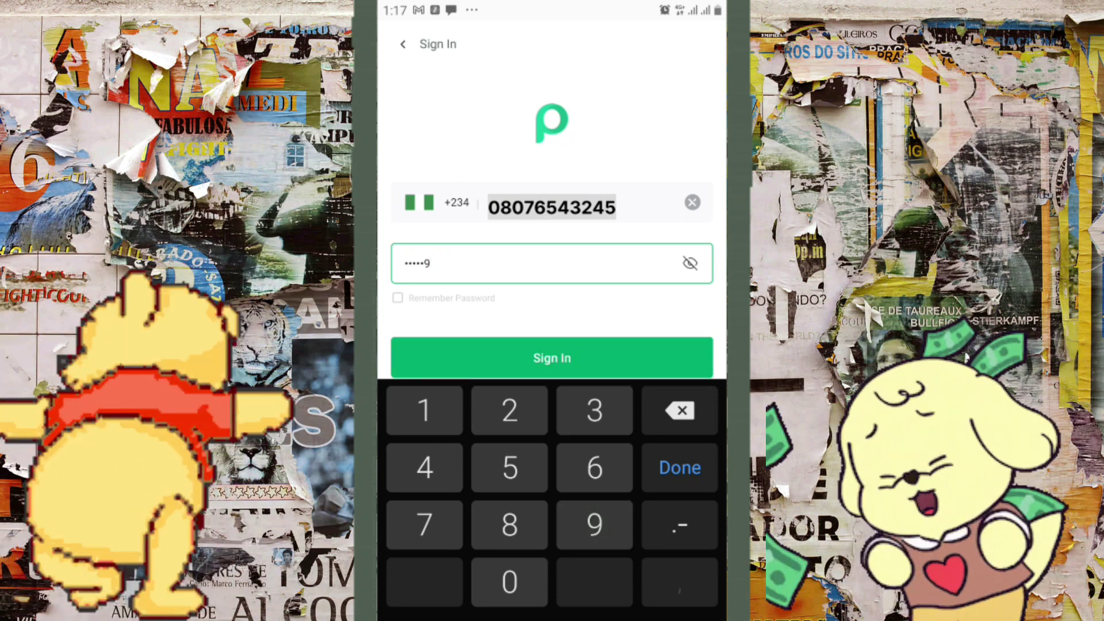
{"action": "left_click", "coordinate": [552, 357]}
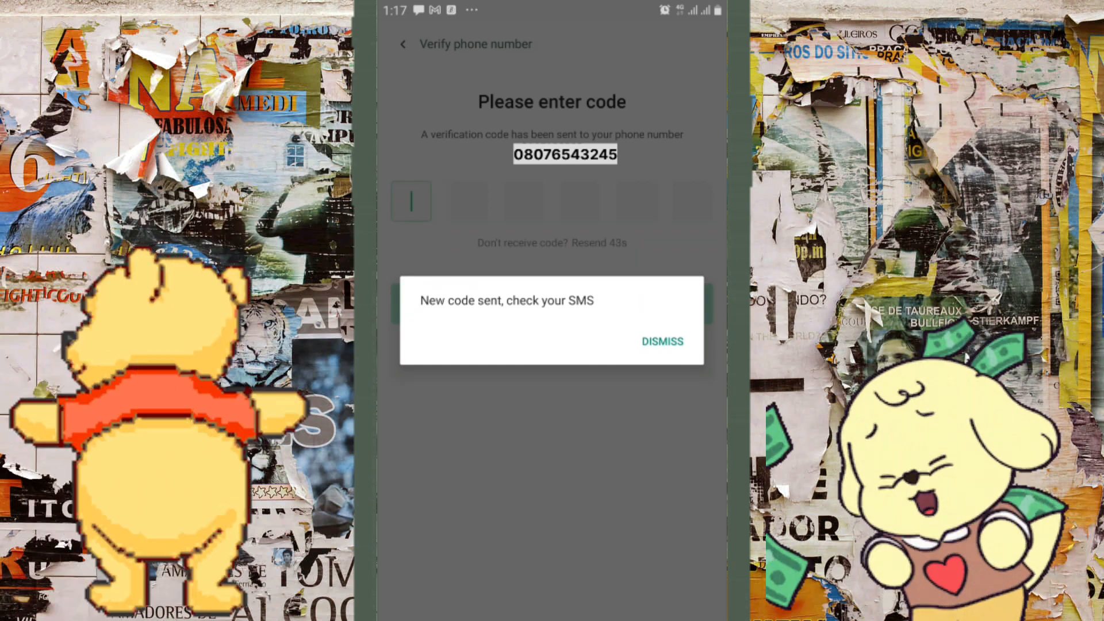
Complete the SMS code and BVN checks to land on the OPay home dashboard
{"action": "left_click", "coordinate": [660, 340]}
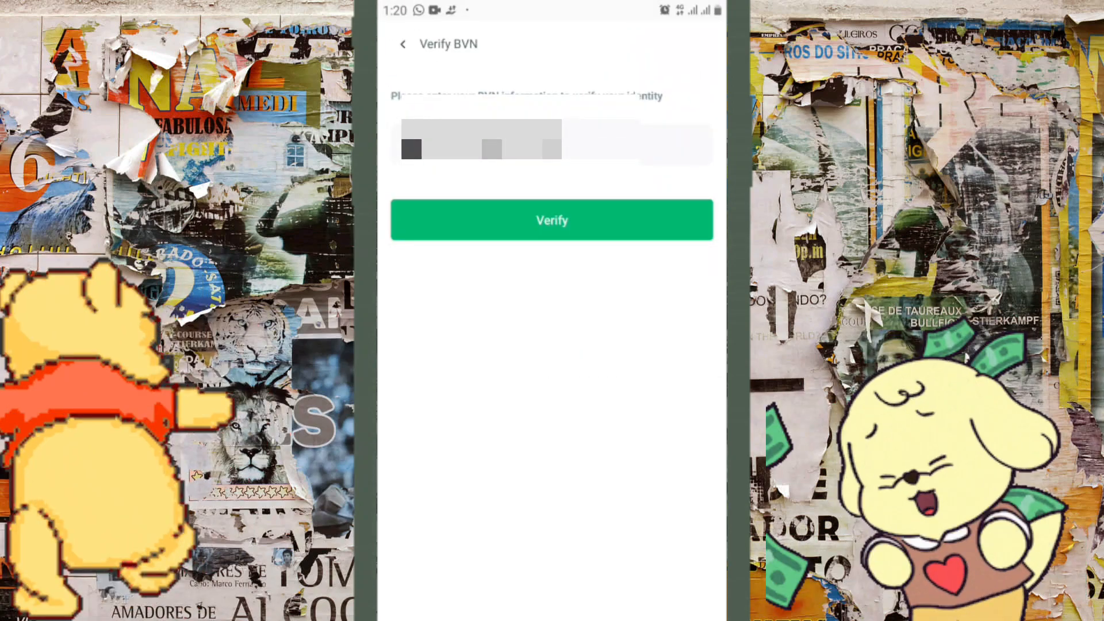
{"action": "left_click", "coordinate": [552, 220]}
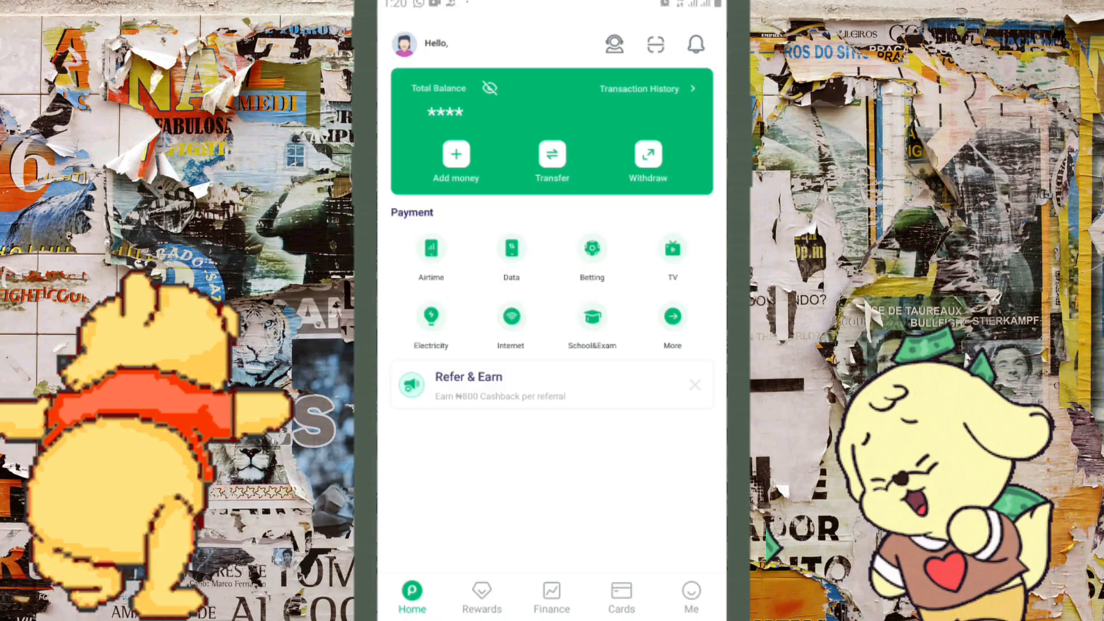